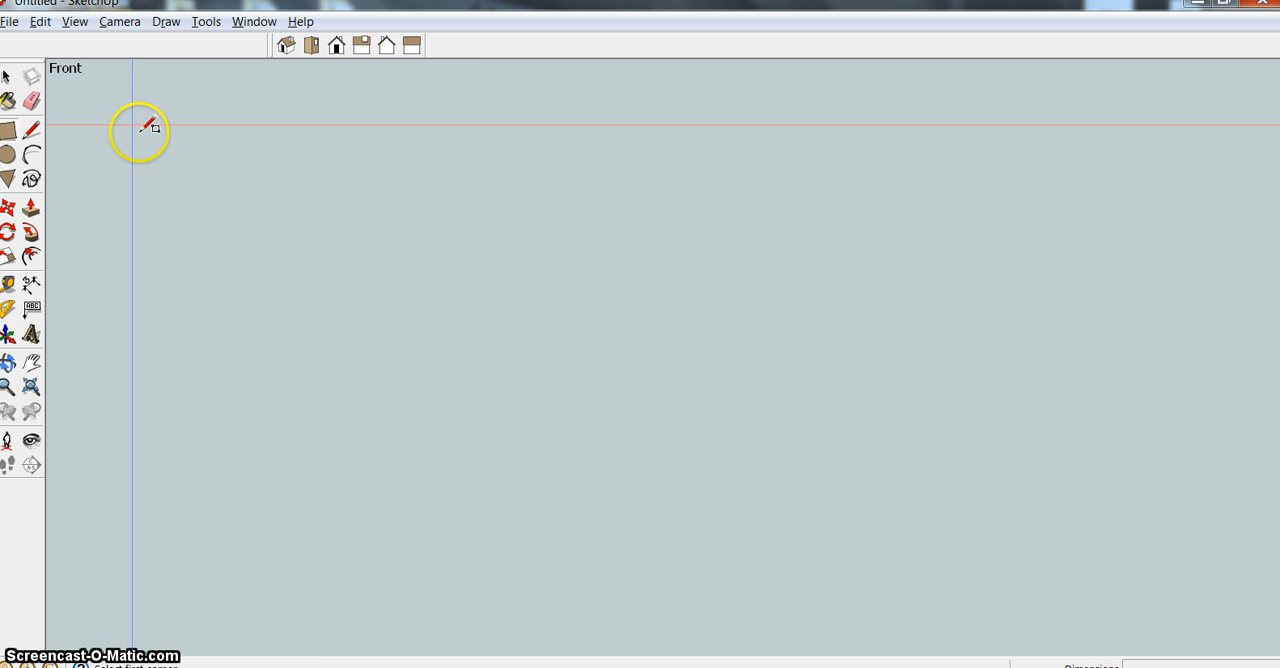
Step: Draw a rectangular face in the Front view with the Rectangle tool
{"action": "left_click_drag", "start_coordinate": [136, 130], "coordinate": [476, 292]}
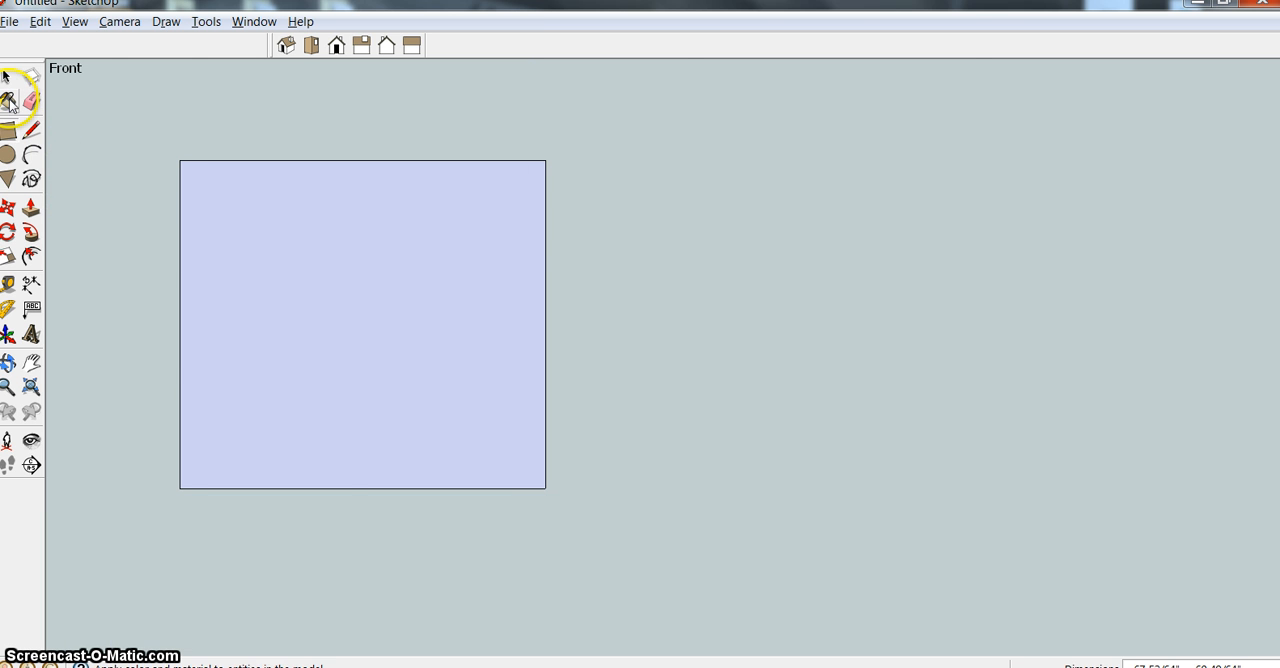
Step: Create a new material in the Materials window and browse for its texture image
{"action": "left_click", "coordinate": [8, 104]}
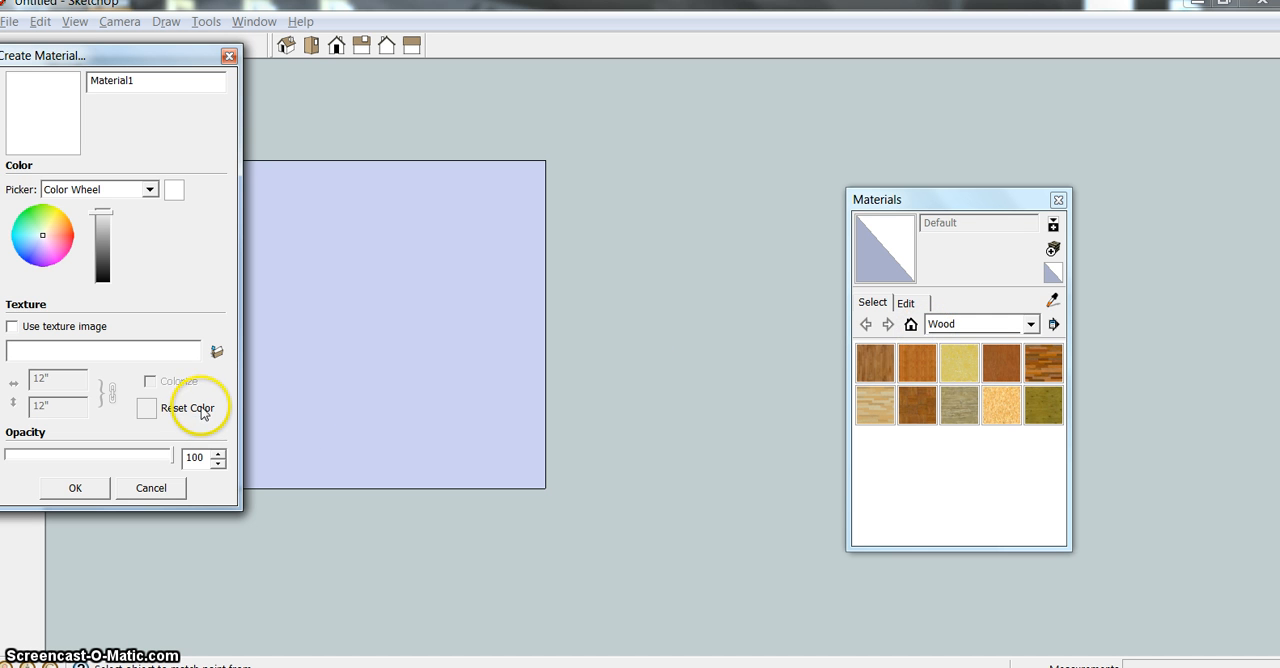
{"action": "mouse_move", "coordinate": [216, 350]}
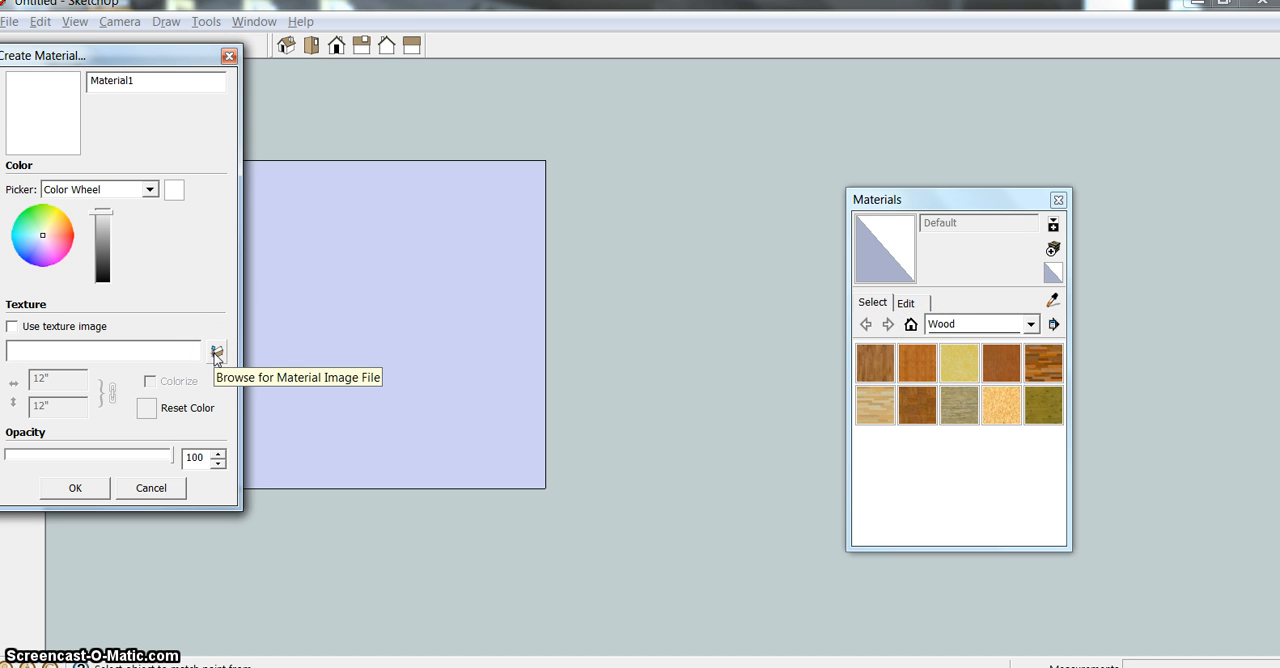
{"action": "left_click", "coordinate": [216, 350]}
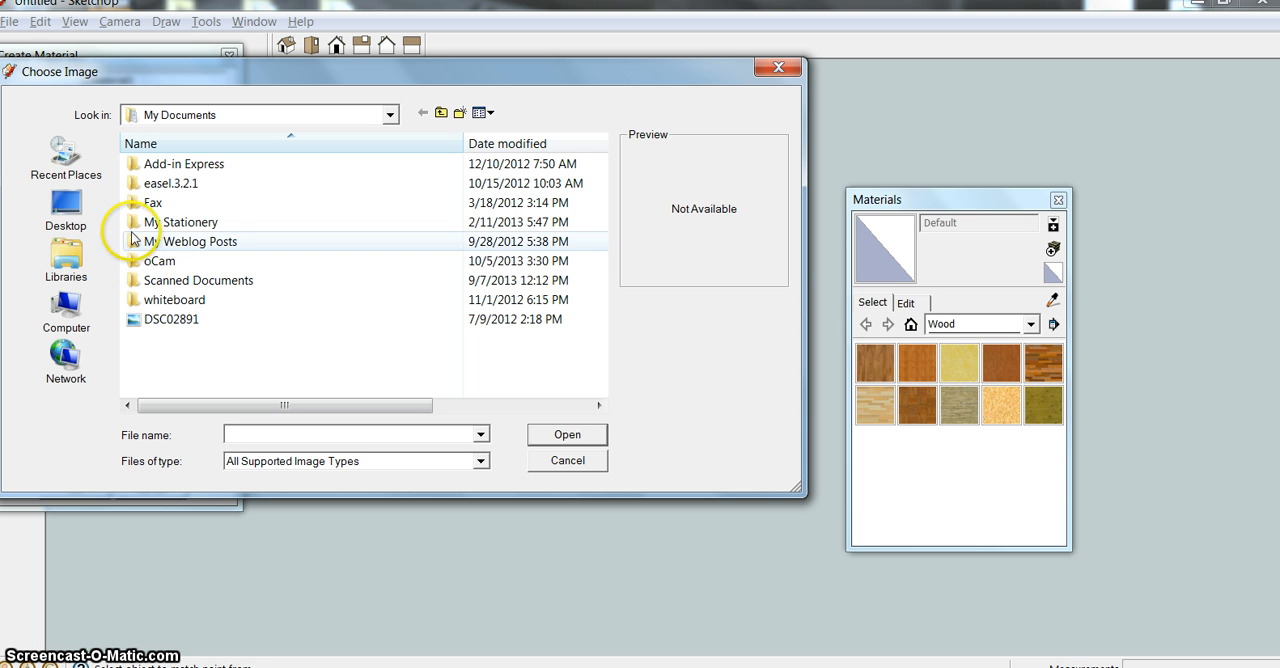
Step: Choose the DSC04176 wood photo from Desktop's MATERIAL IMAGE JPEGS folder as the texture
{"action": "left_click", "coordinate": [64, 206]}
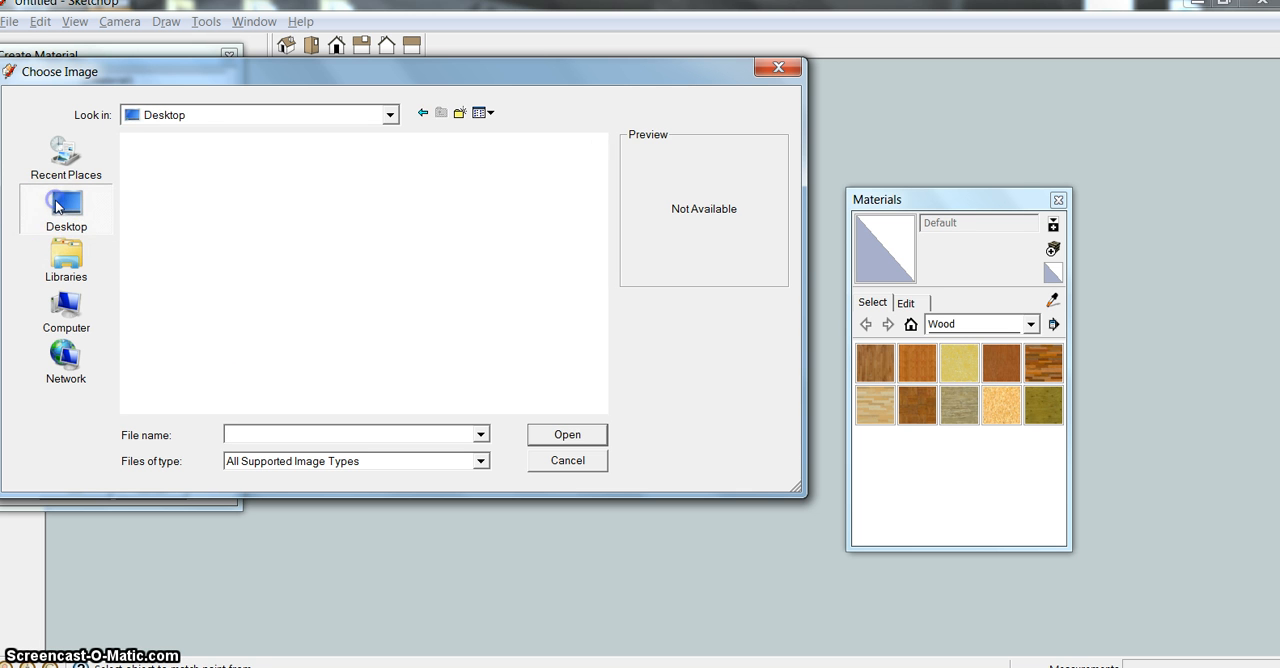
{"action": "left_click", "coordinate": [64, 204]}
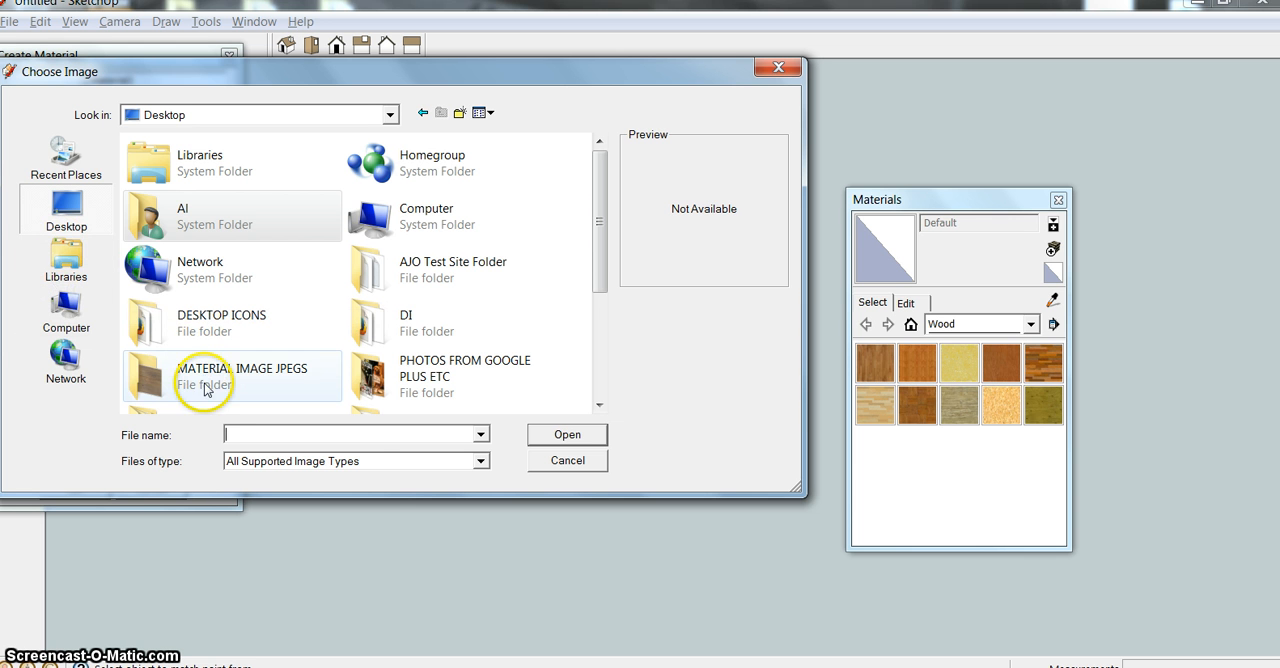
{"action": "double_click", "coordinate": [204, 376]}
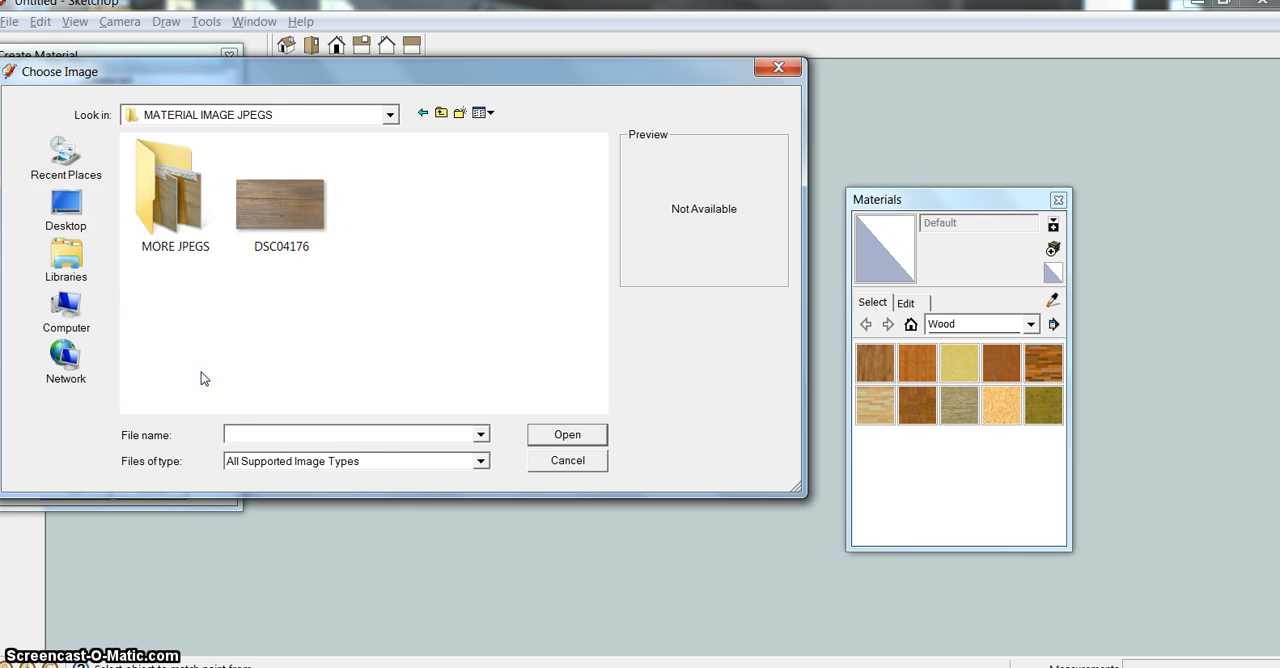
{"action": "mouse_move", "coordinate": [212, 336]}
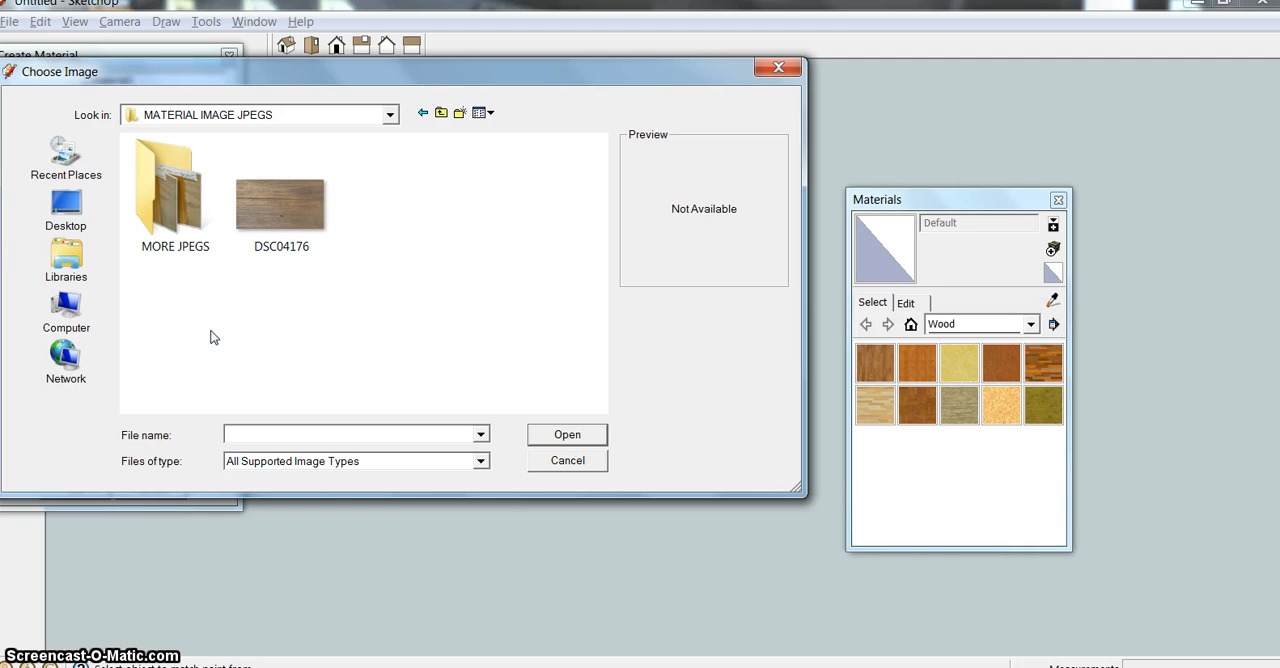
{"action": "left_click", "coordinate": [280, 204]}
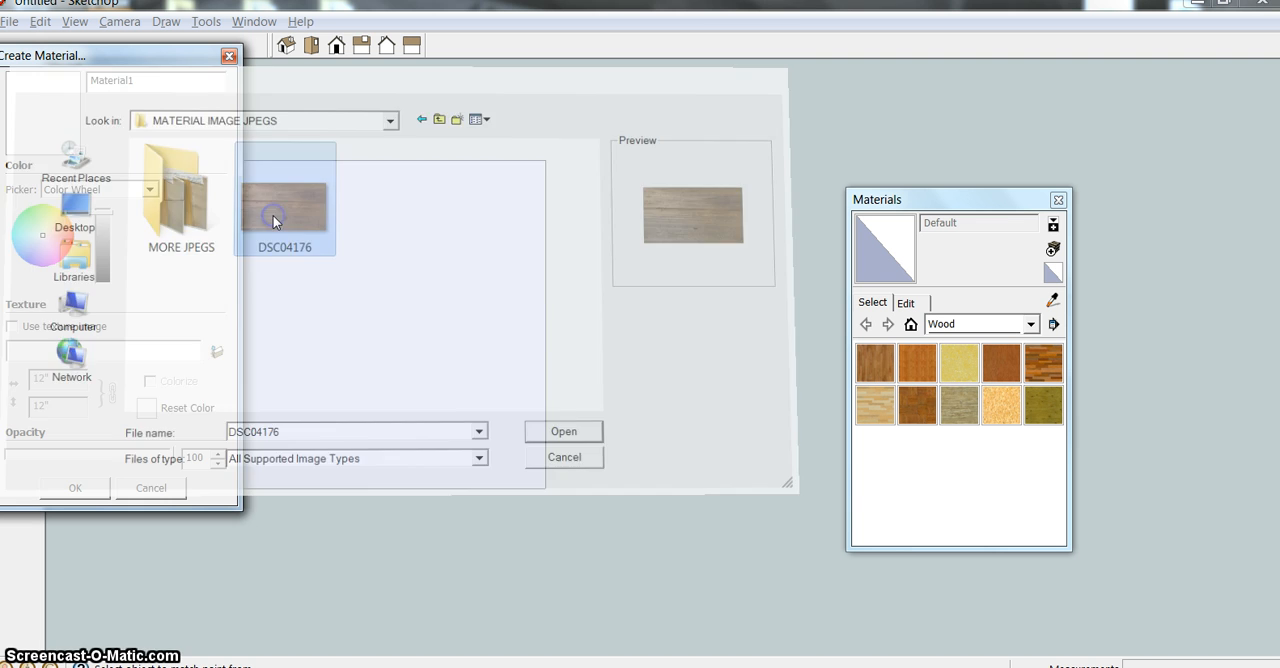
{"action": "left_click", "coordinate": [564, 432]}
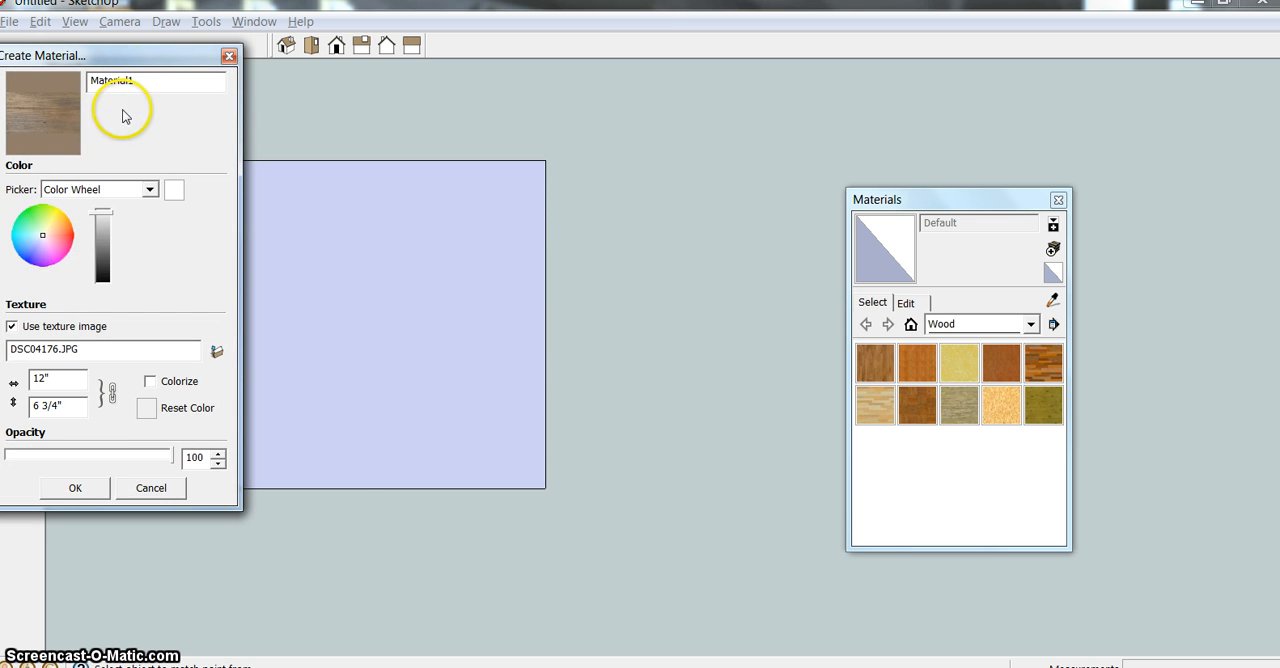
Step: Move the Create Material dialog to the centre and confirm Material1 with the wood texture
{"action": "left_click_drag", "start_coordinate": [110, 56], "coordinate": [656, 180]}
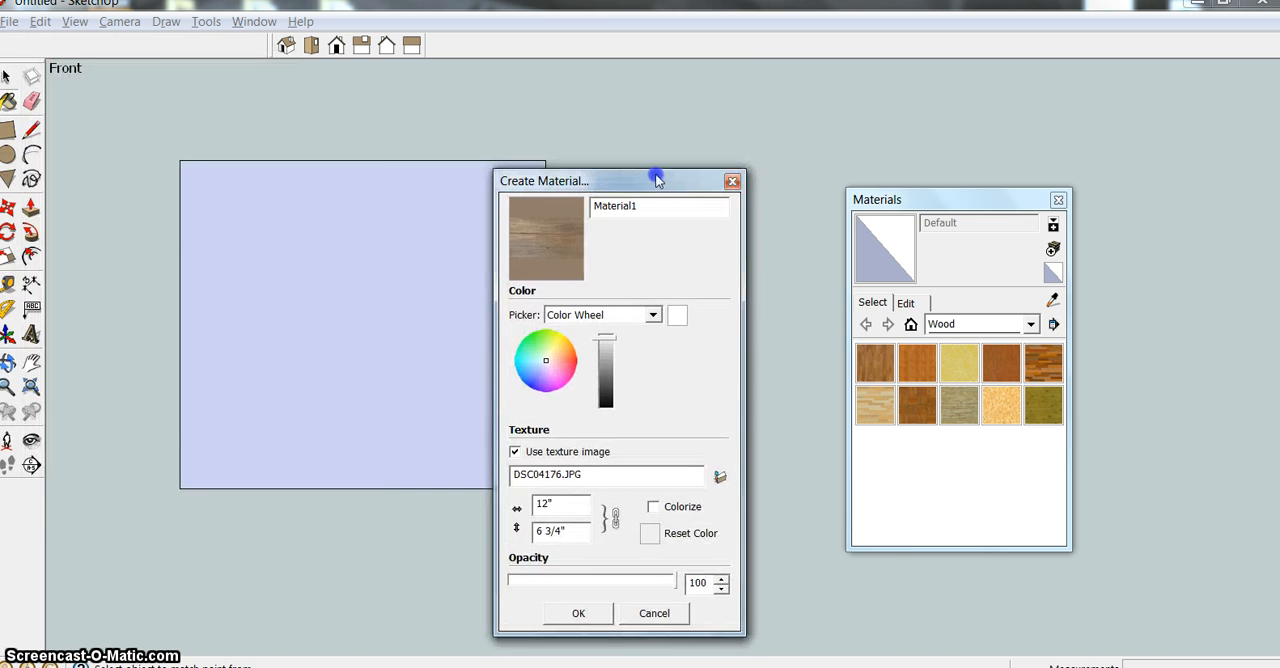
{"action": "left_click_drag", "start_coordinate": [656, 180], "coordinate": [708, 140]}
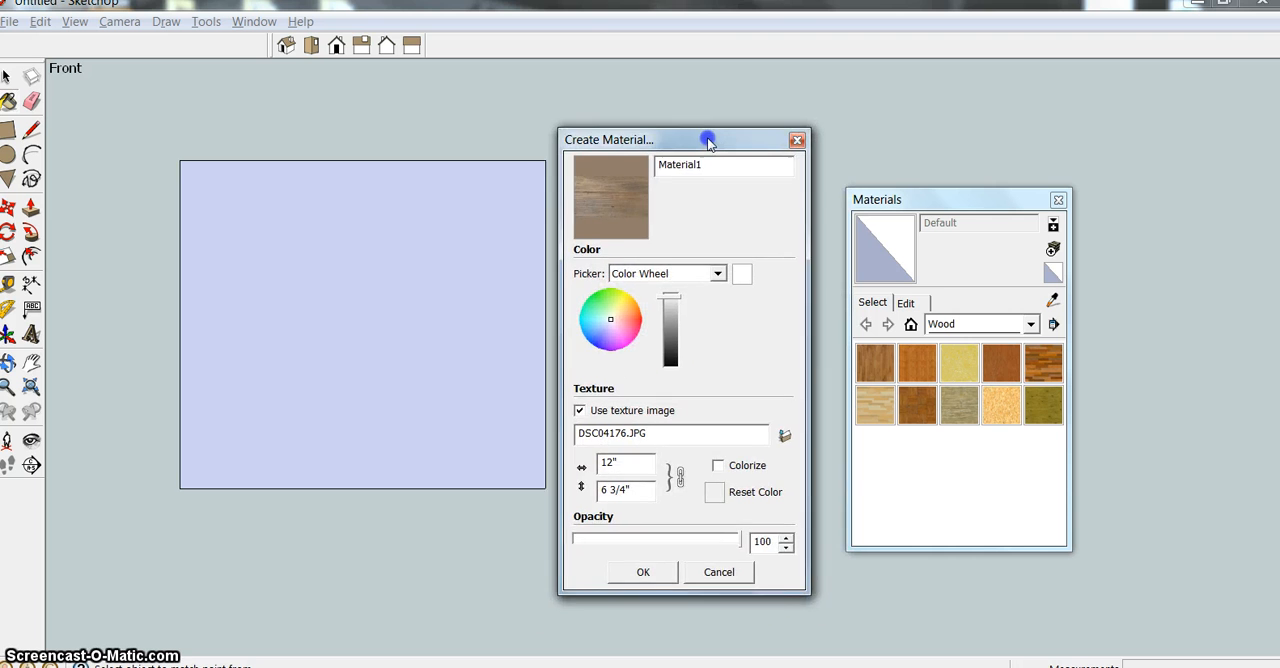
{"action": "left_click_drag", "start_coordinate": [708, 140], "coordinate": [728, 156]}
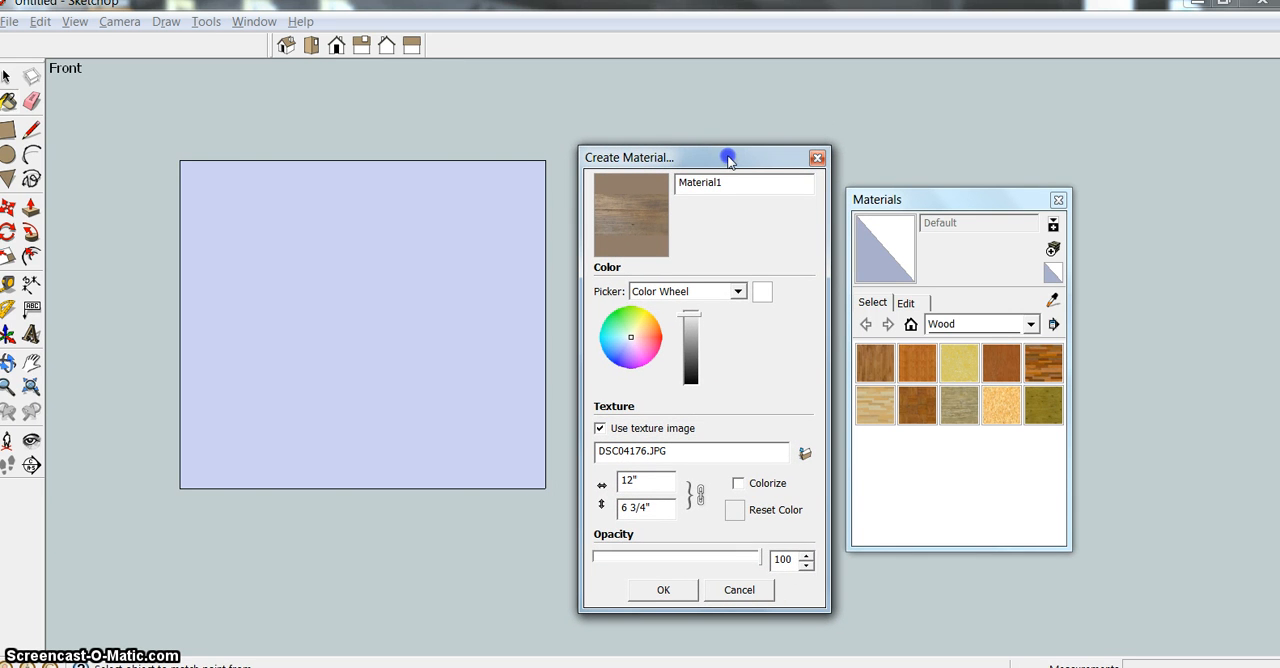
{"action": "mouse_move", "coordinate": [698, 238]}
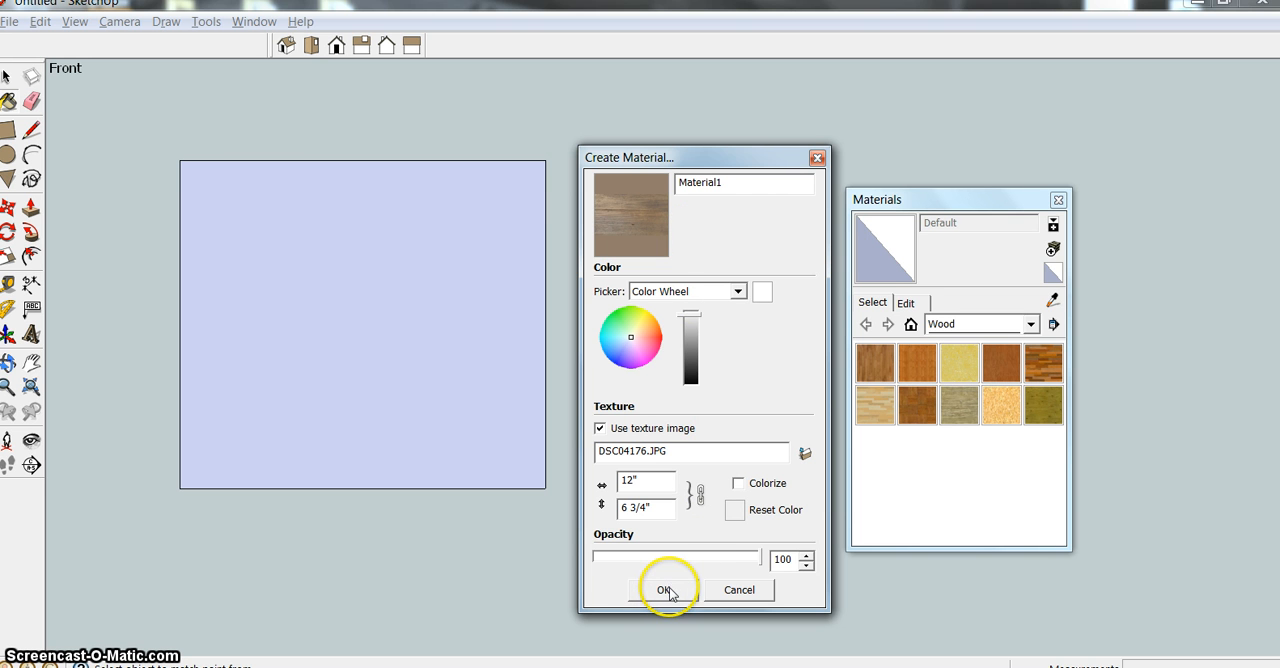
{"action": "left_click", "coordinate": [664, 588]}
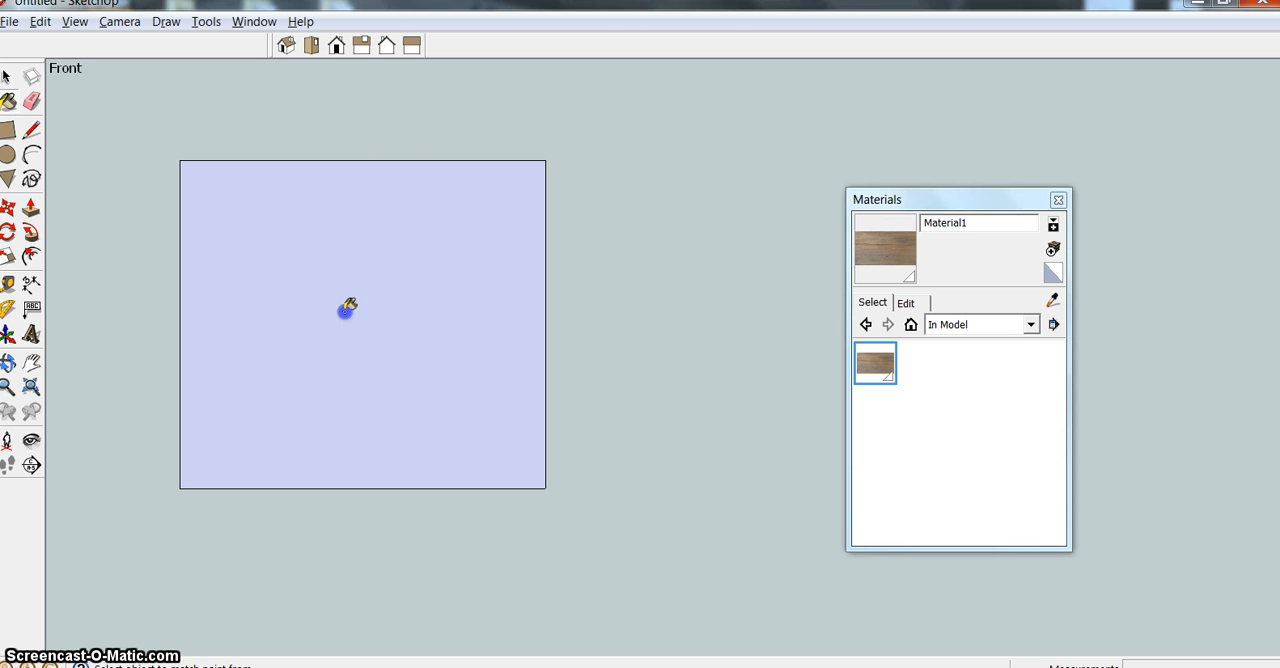
Step: Paint the rectangle's face with Material1 using the Paint Bucket
{"action": "left_click", "coordinate": [348, 308]}
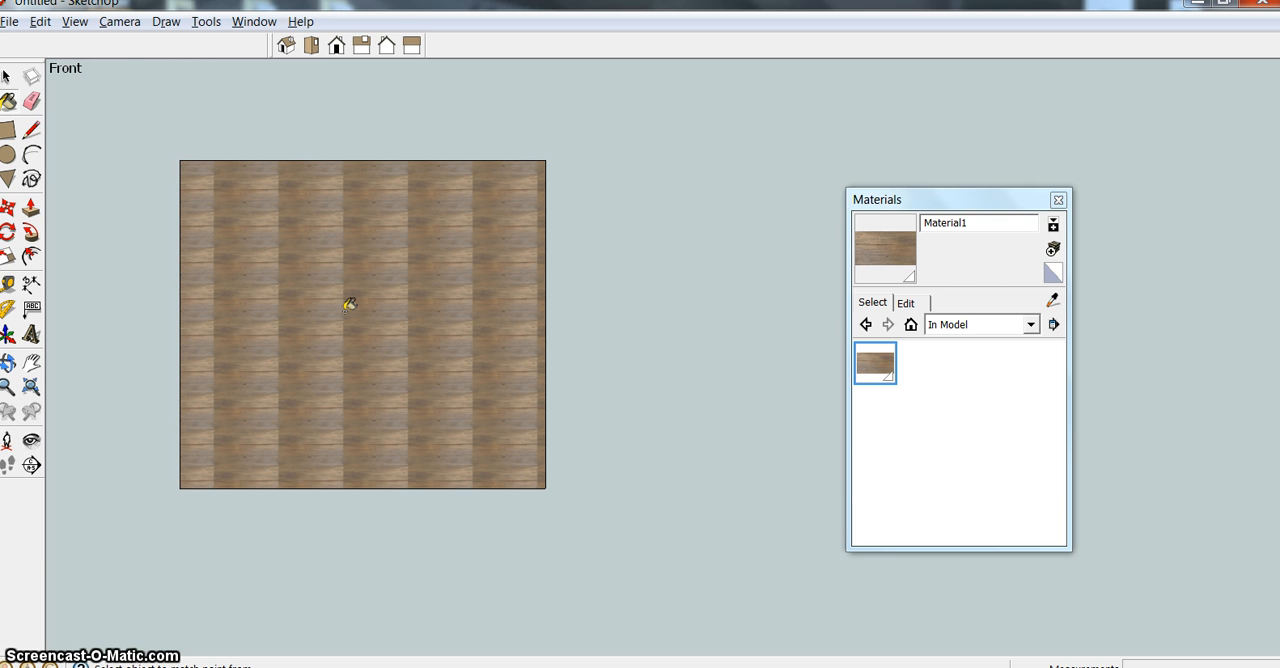
{"action": "mouse_move", "coordinate": [340, 324]}
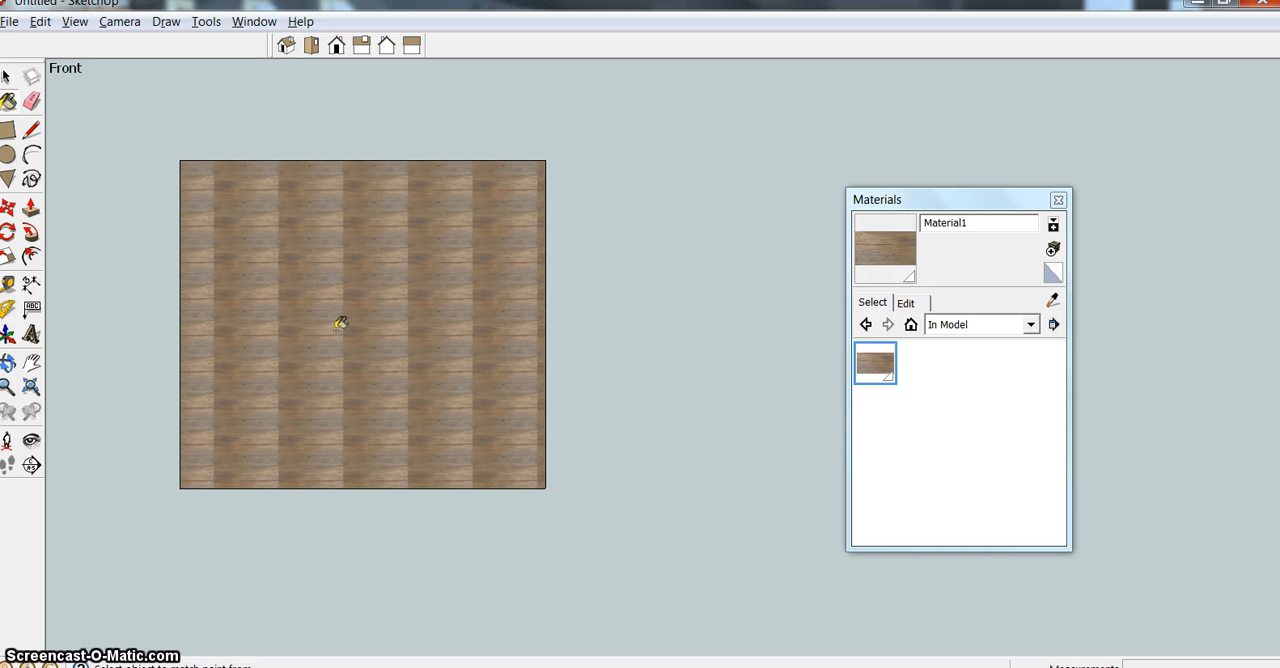
Step: Enter Texture > Position mode on the rectangle's wood-textured face
{"action": "right_click", "coordinate": [336, 324]}
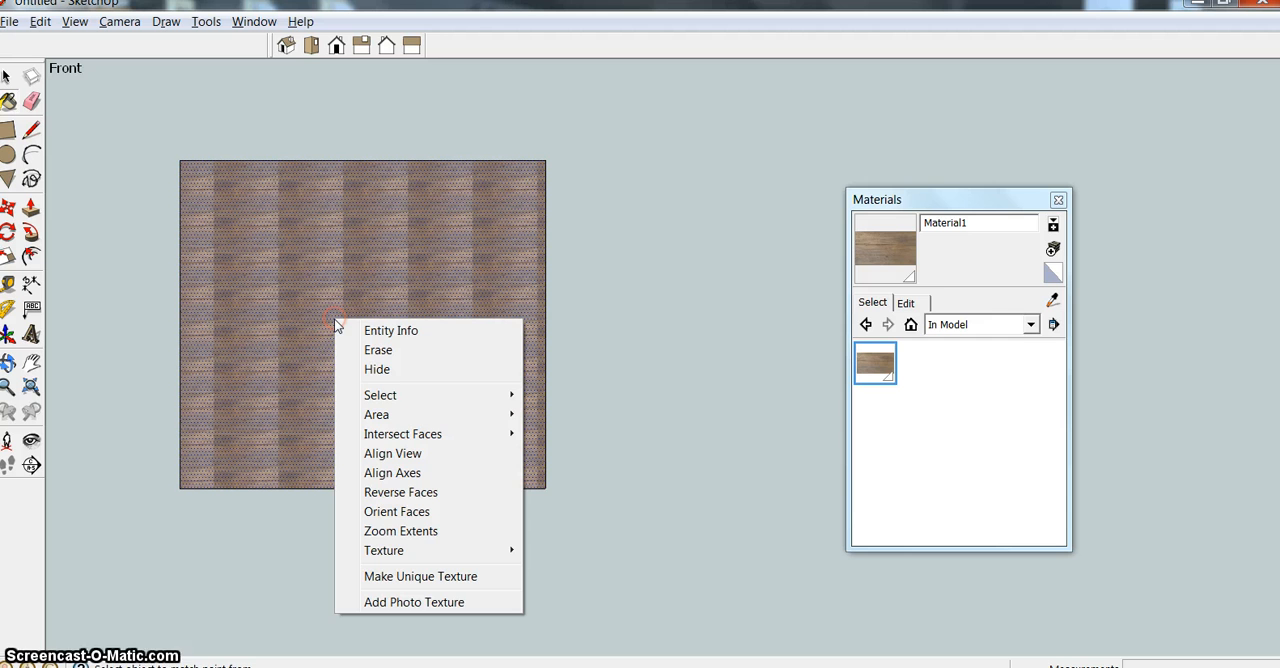
{"action": "mouse_move", "coordinate": [376, 402]}
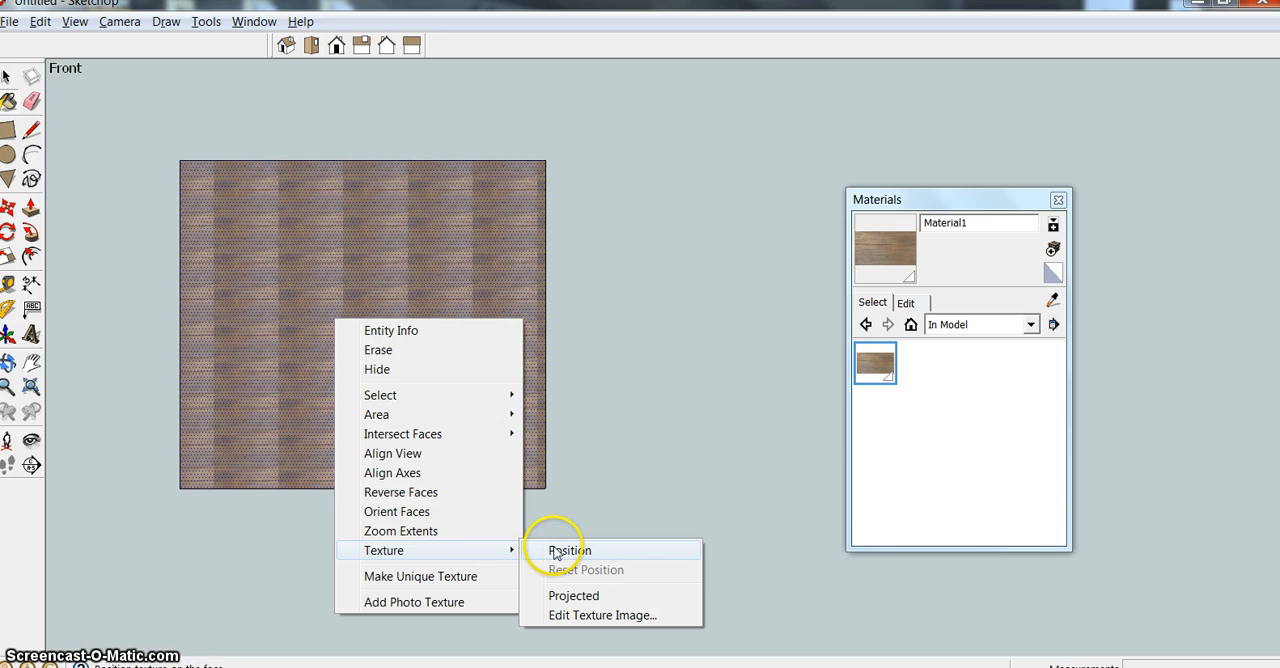
{"action": "left_click", "coordinate": [568, 550]}
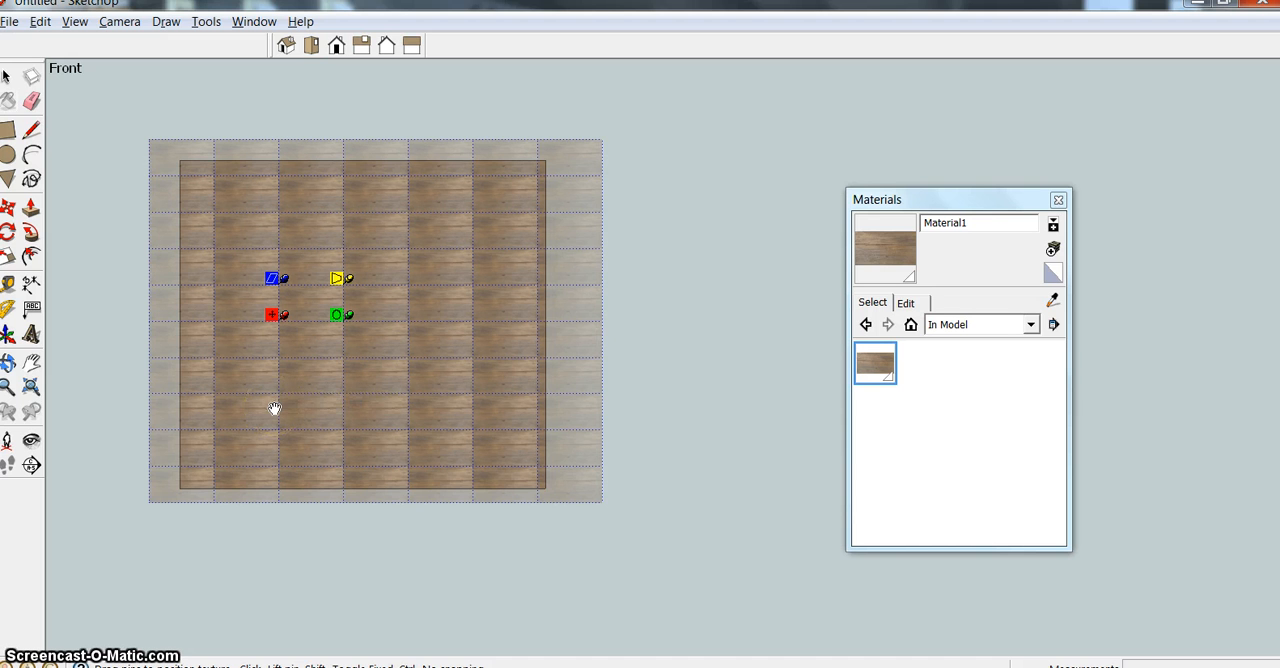
{"action": "mouse_move", "coordinate": [270, 420]}
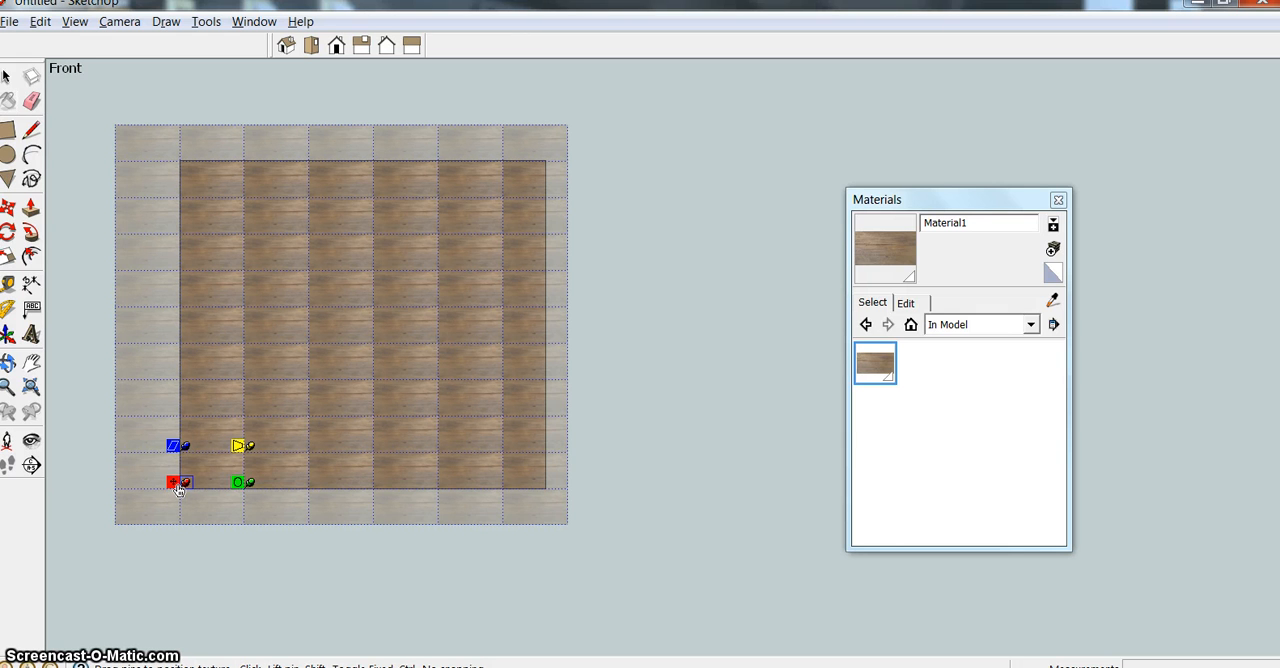
{"action": "mouse_move", "coordinate": [178, 484]}
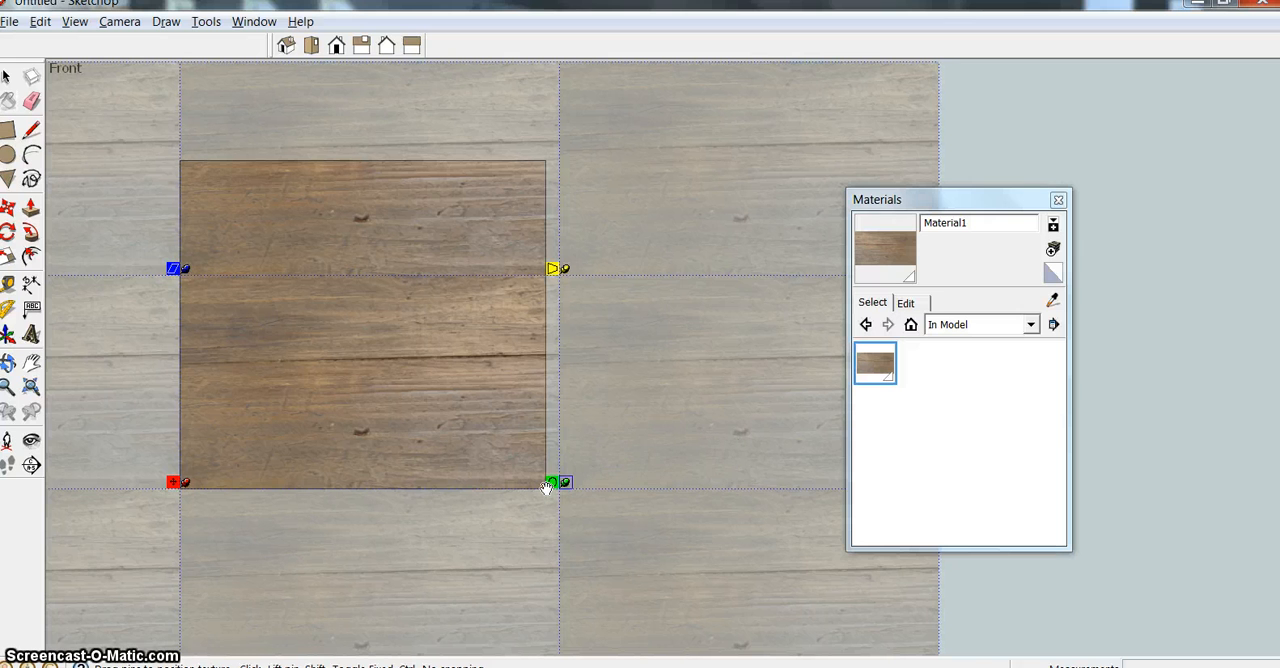
{"action": "mouse_move", "coordinate": [550, 482]}
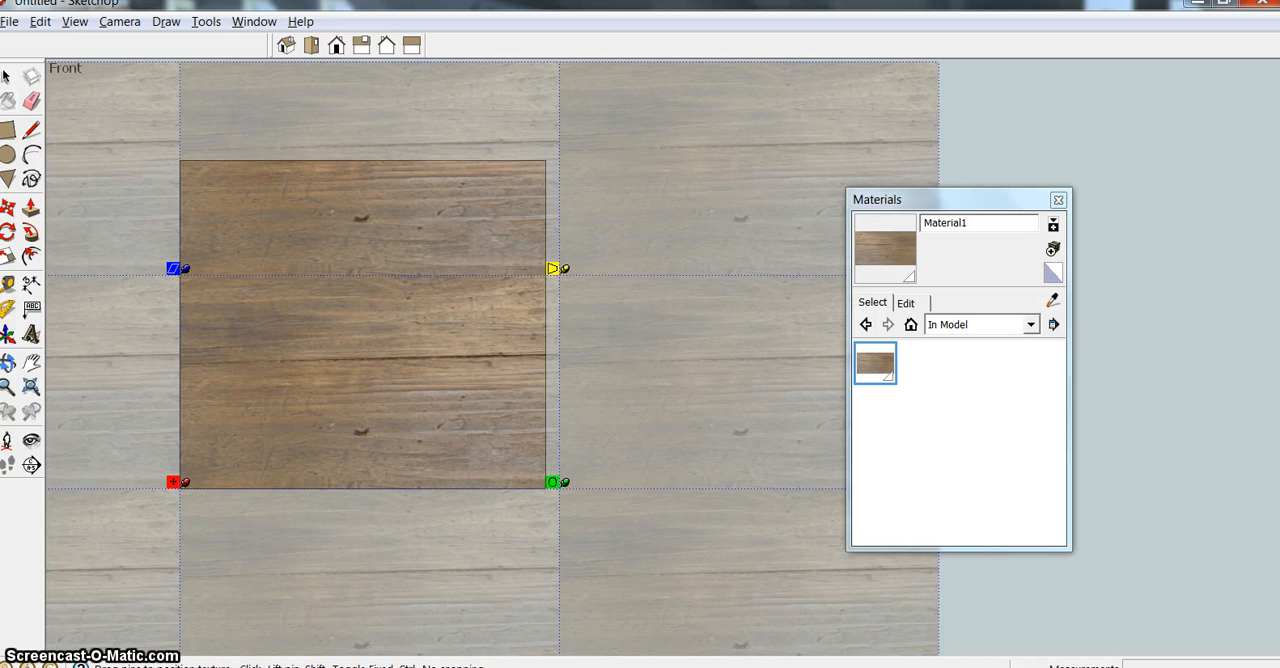
Step: Exit texture positioning keeping the untiled wood texture, and close the Materials window
{"action": "left_click", "coordinate": [8, 76]}
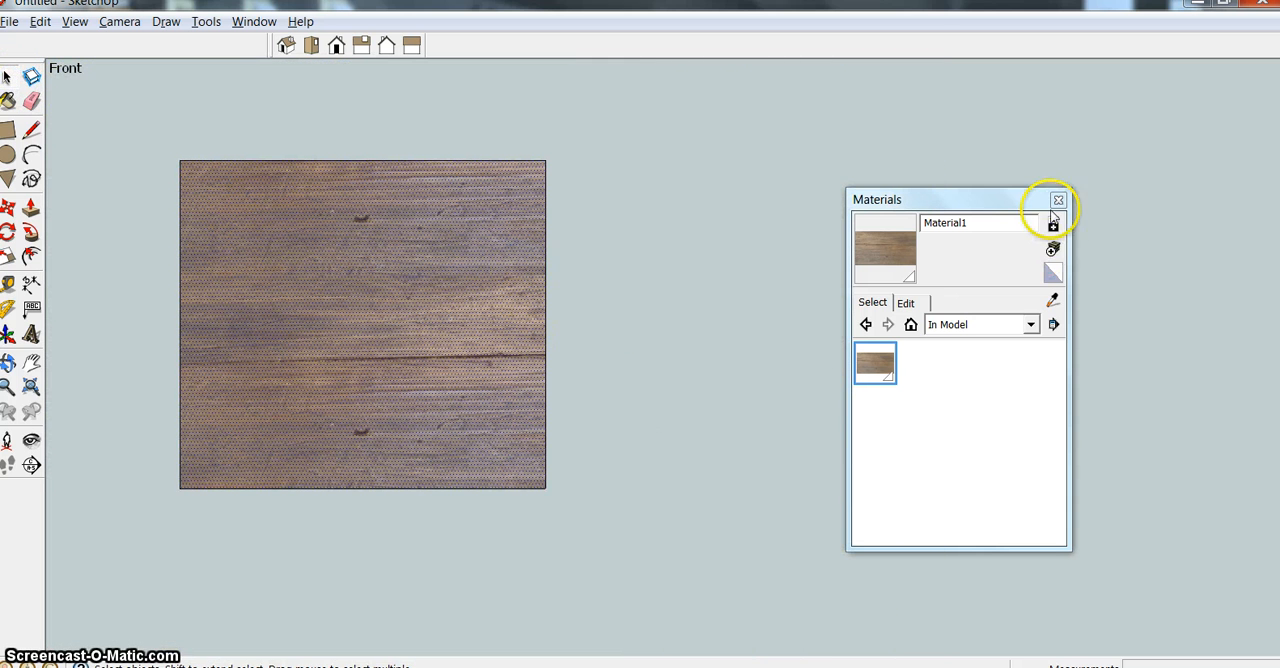
{"action": "left_click", "coordinate": [1058, 200]}
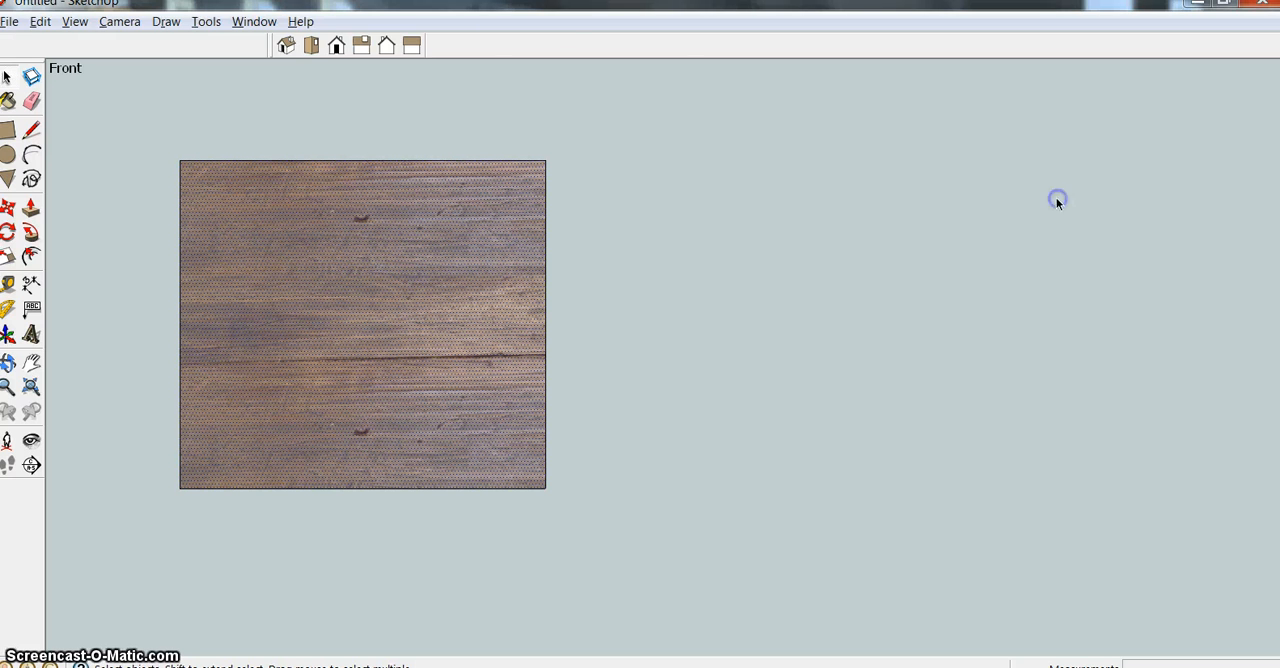
{"action": "mouse_move", "coordinate": [686, 250]}
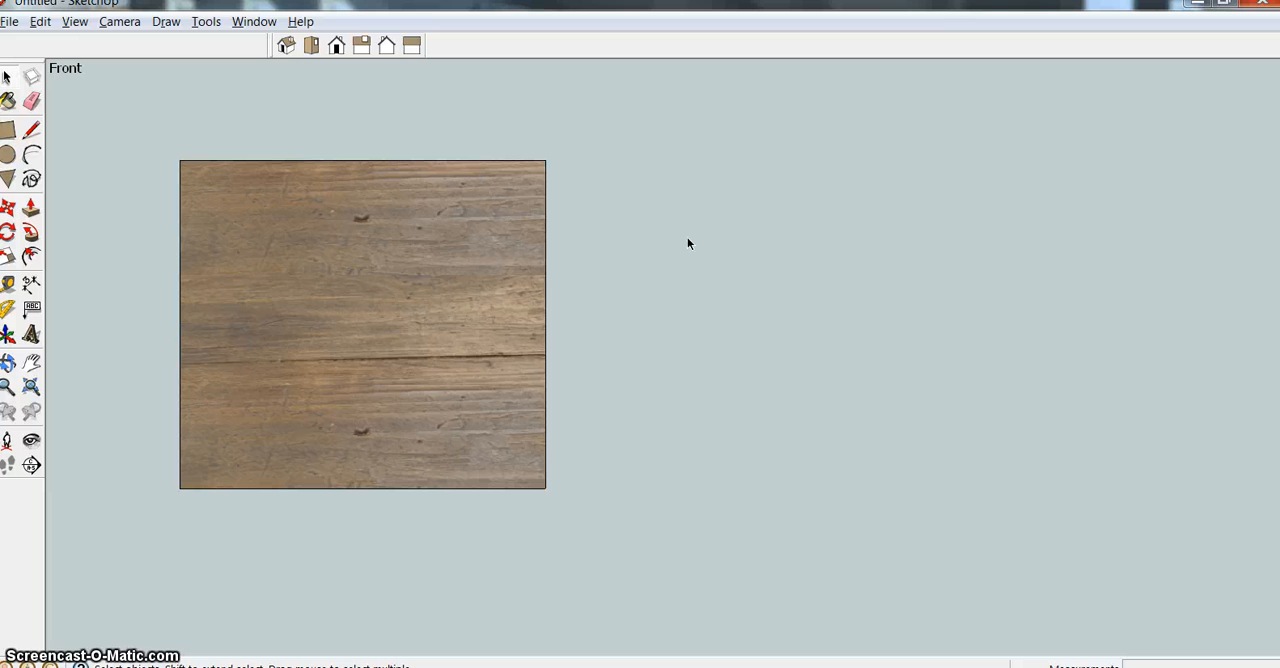
{"action": "mouse_move", "coordinate": [684, 244]}
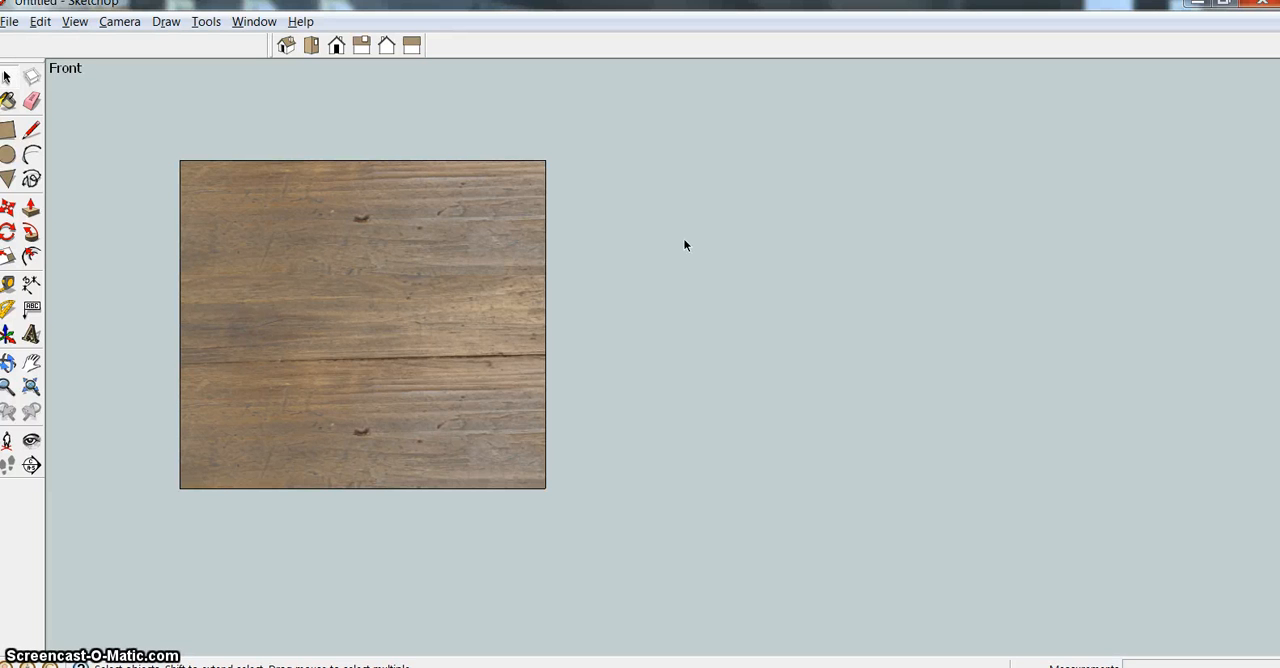